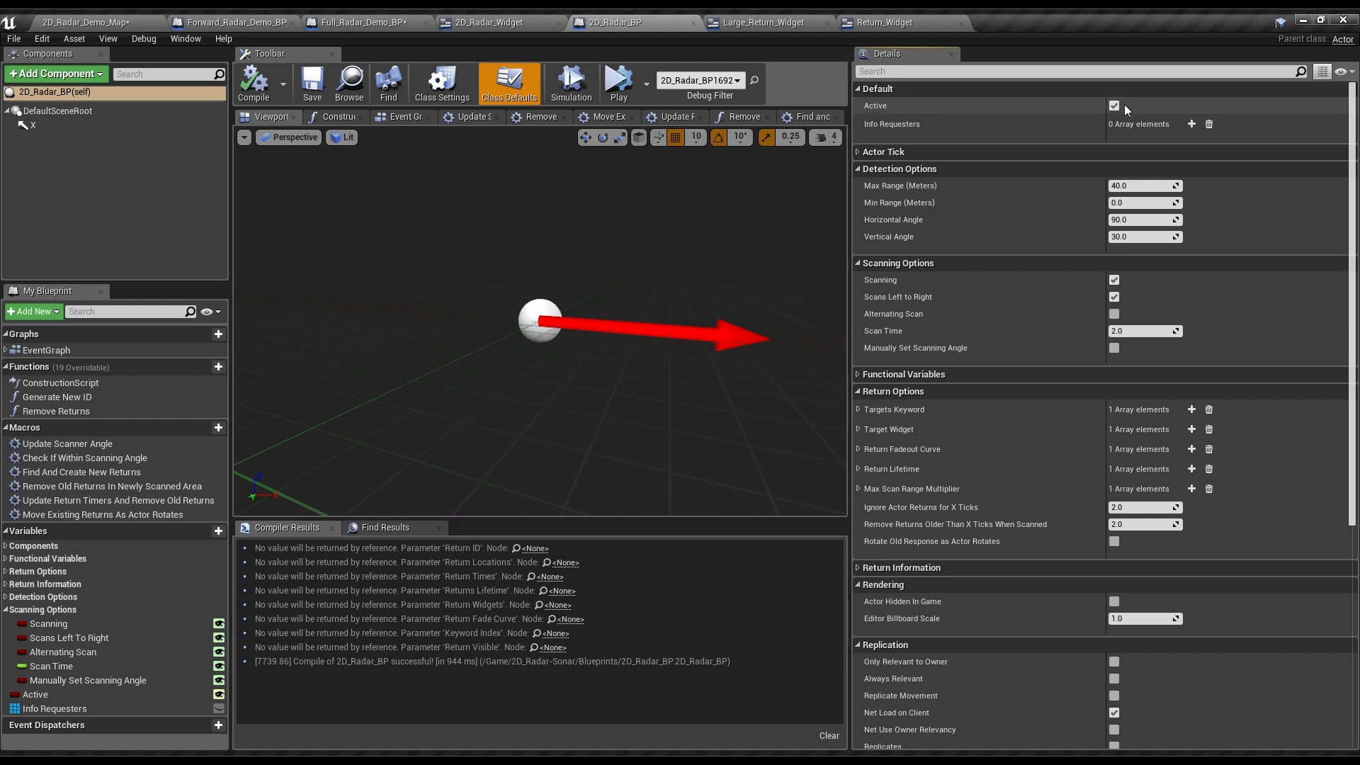
# - Enable Add Widget to Viewport on Full_Sonar_Demo_BP and play the 2D_Radar_Demo_Map
pyautogui.click(860, 88)
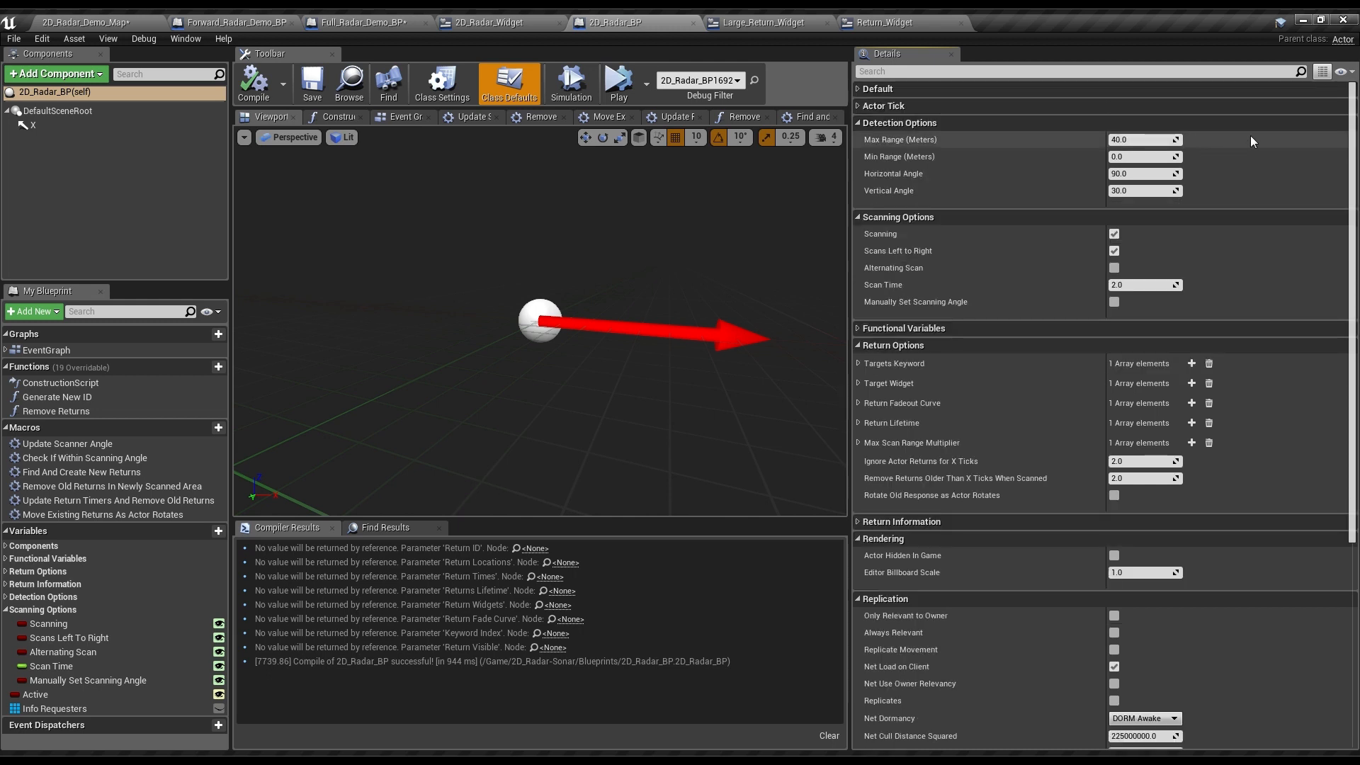
pyautogui.moveTo(1263, 234)
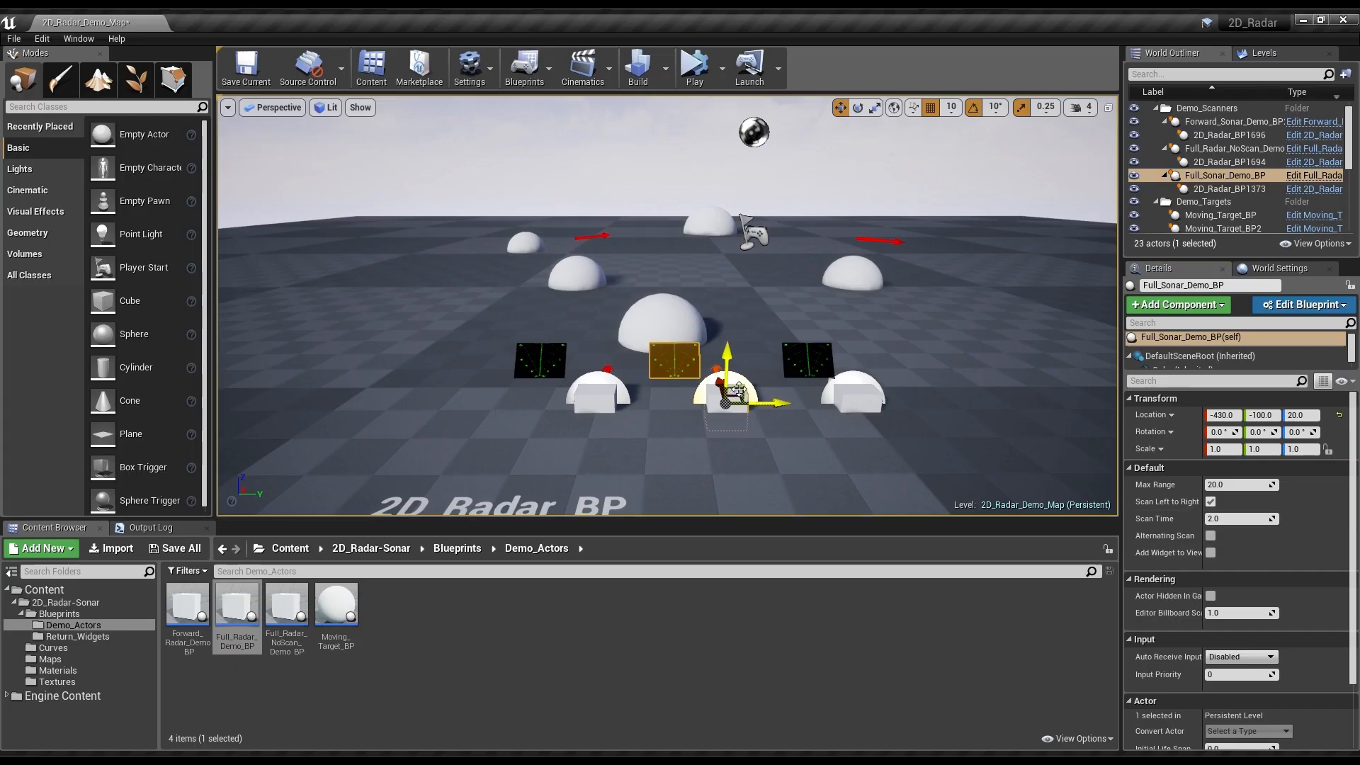
pyautogui.click(1211, 553)
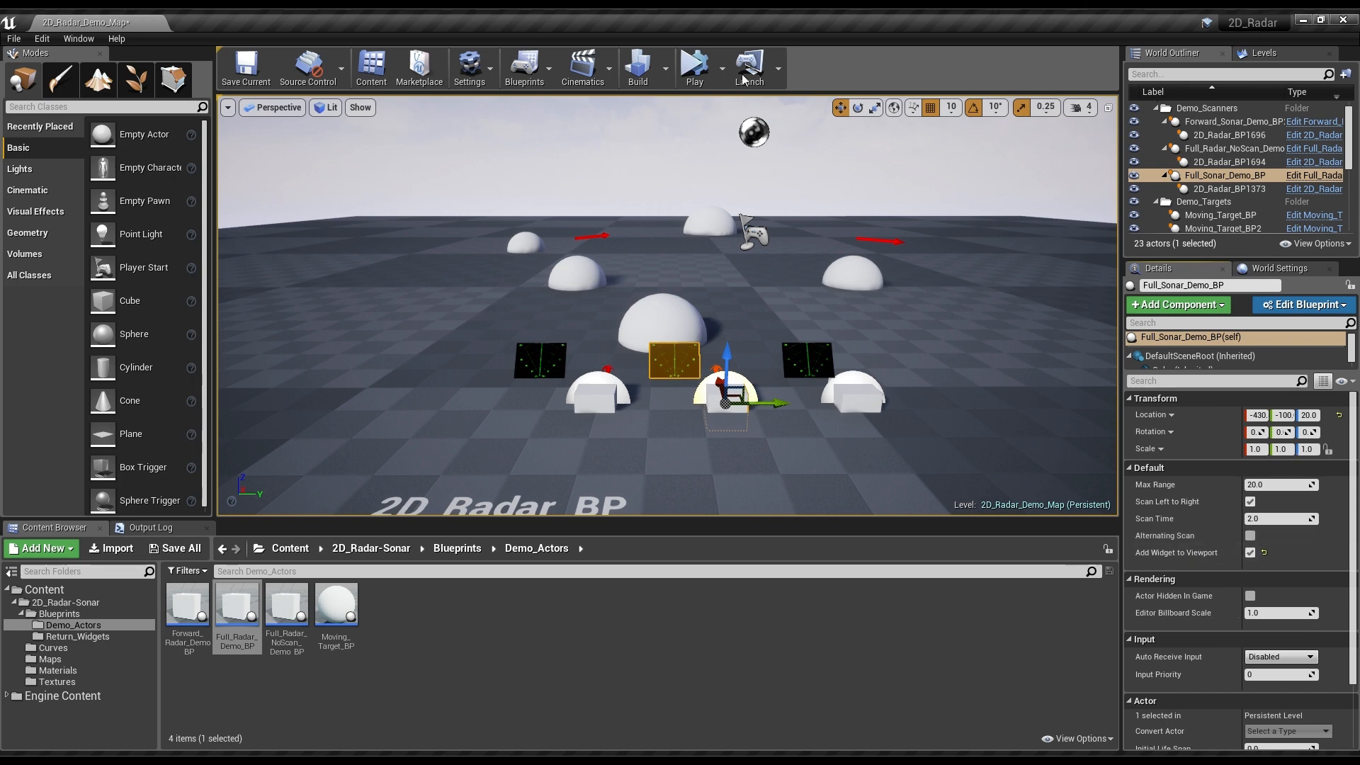
pyautogui.click(694, 68)
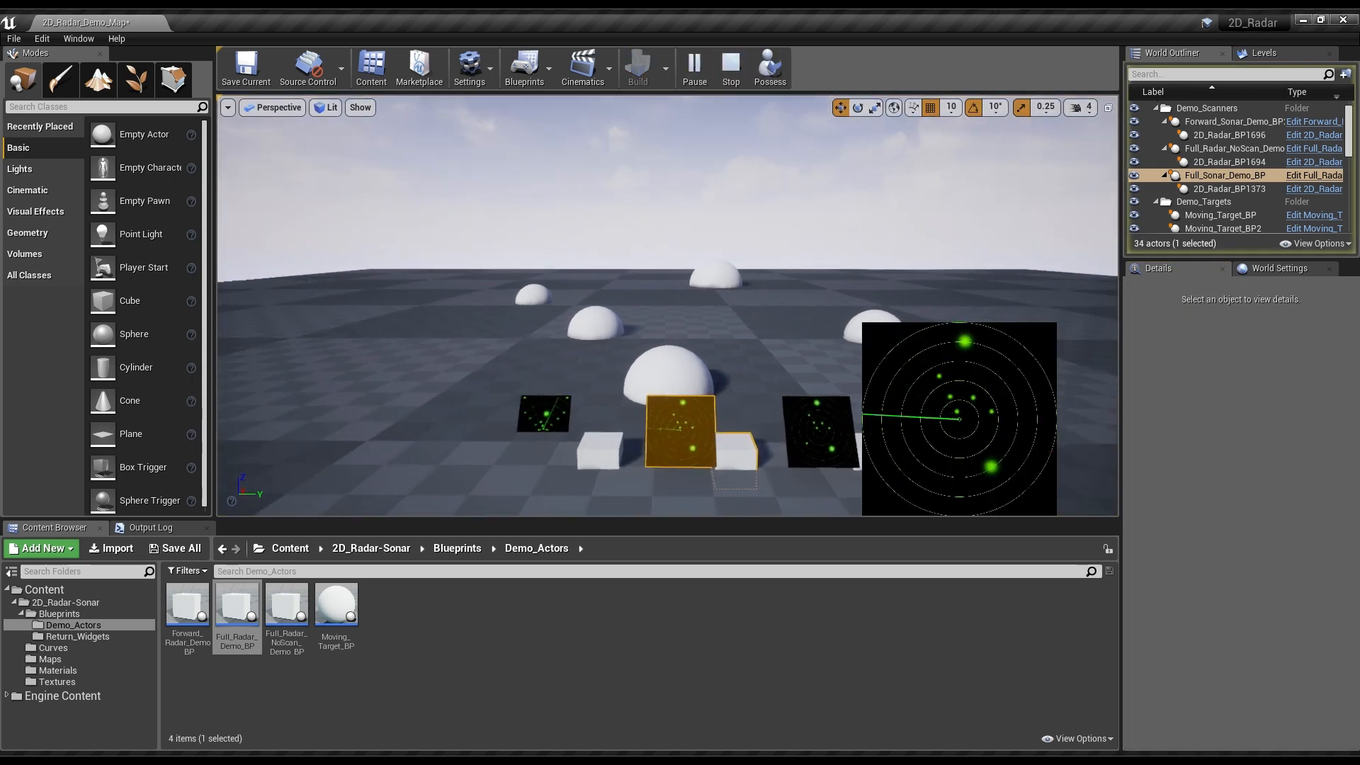